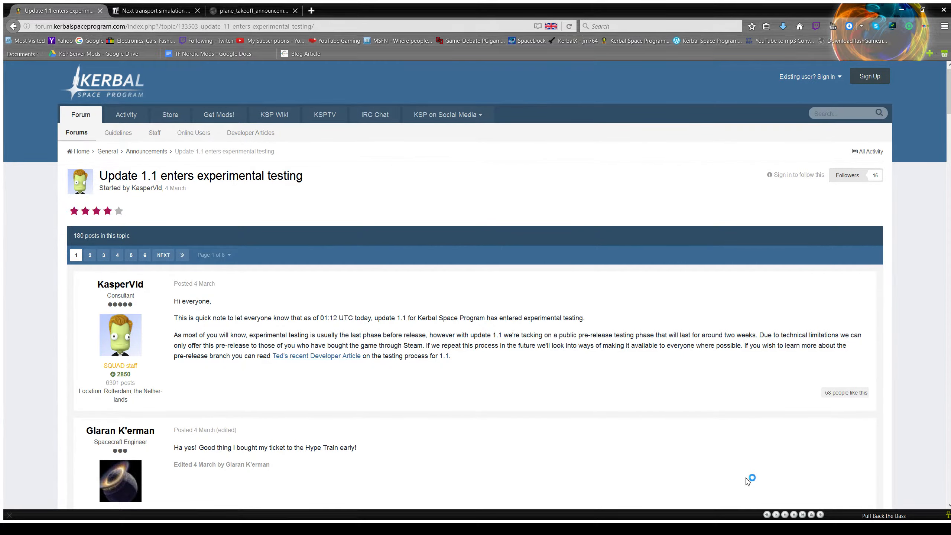
pyautogui.moveTo(748, 481)
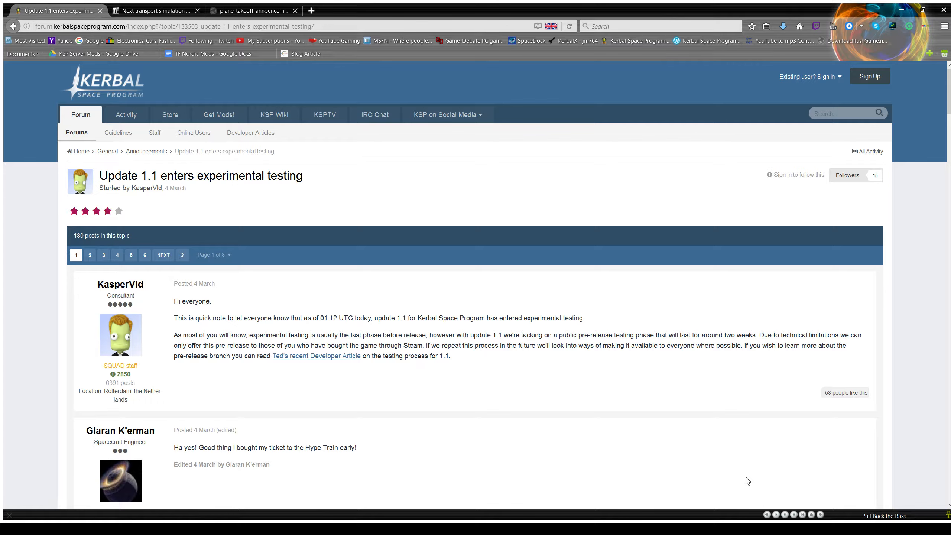
# Step: Read the Train Fever post announcing the next transport game's April 11 reveal
pyautogui.click(155, 11)
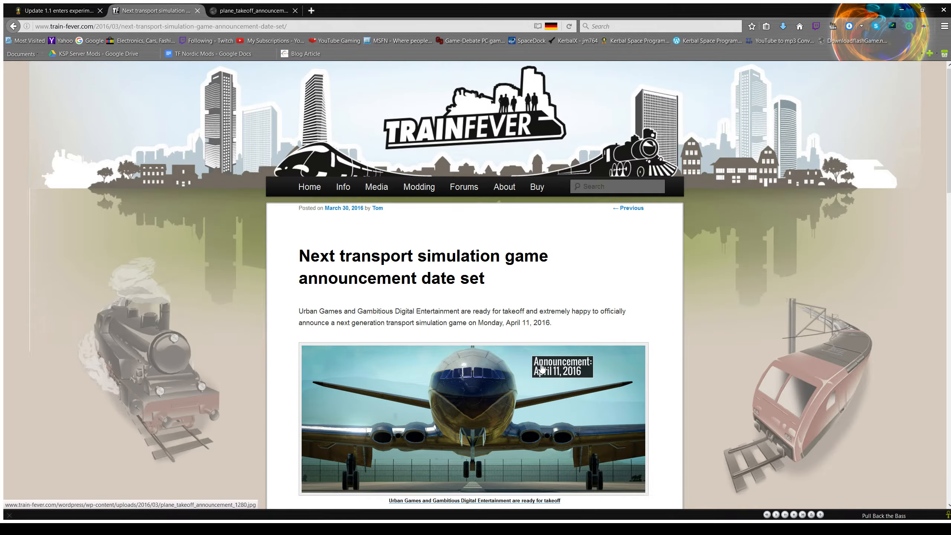
pyautogui.scroll(-3)
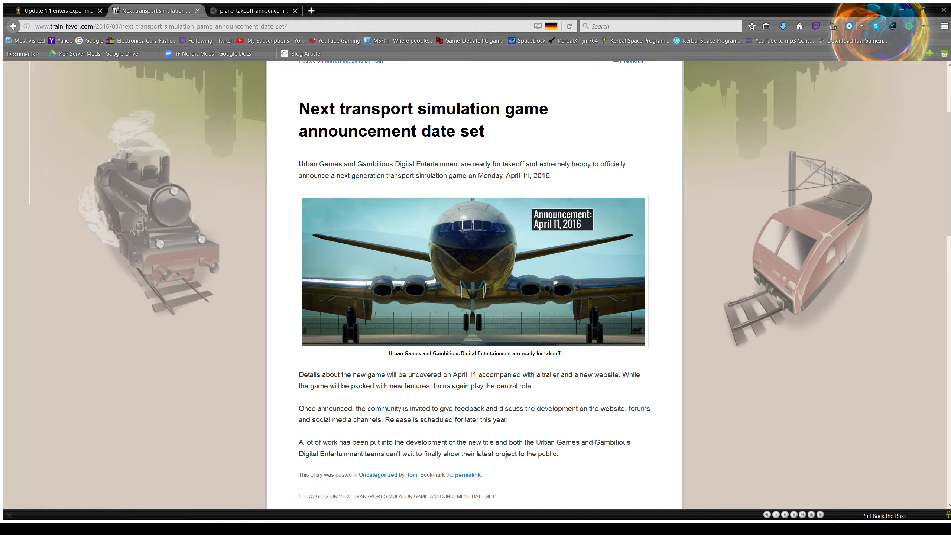
pyautogui.moveTo(763, 328)
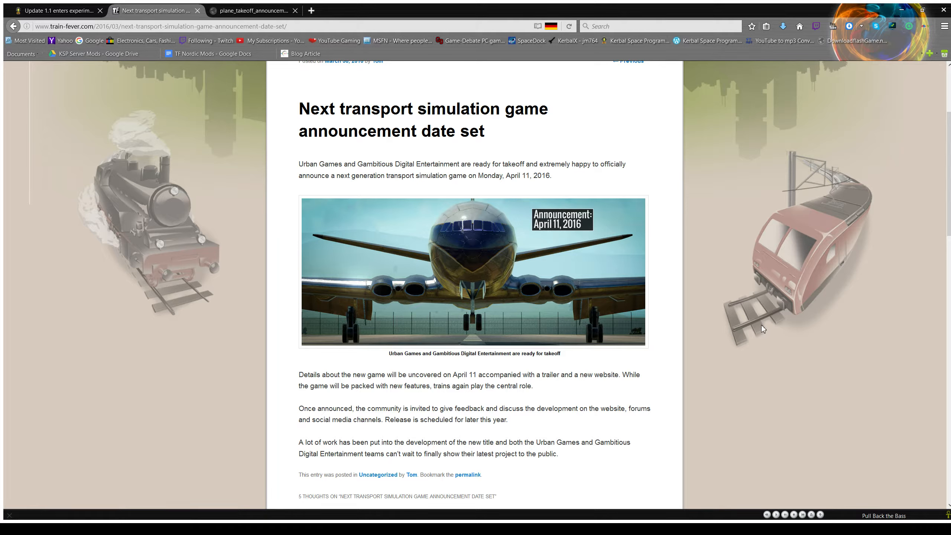
pyautogui.moveTo(748, 332)
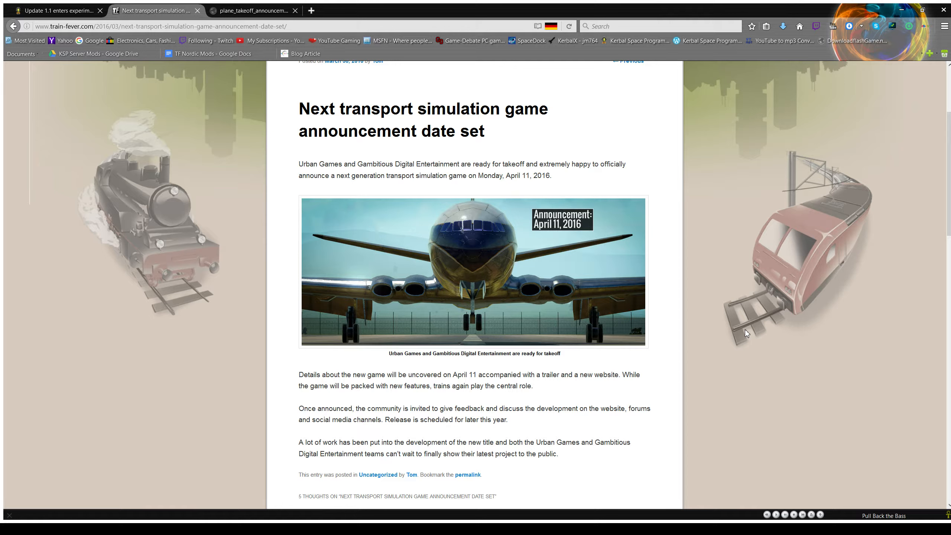
# Step: View the full-size plane_takeoff_announcement_1280.jpg teaser with the April 11, 2016 banner
pyautogui.click(252, 11)
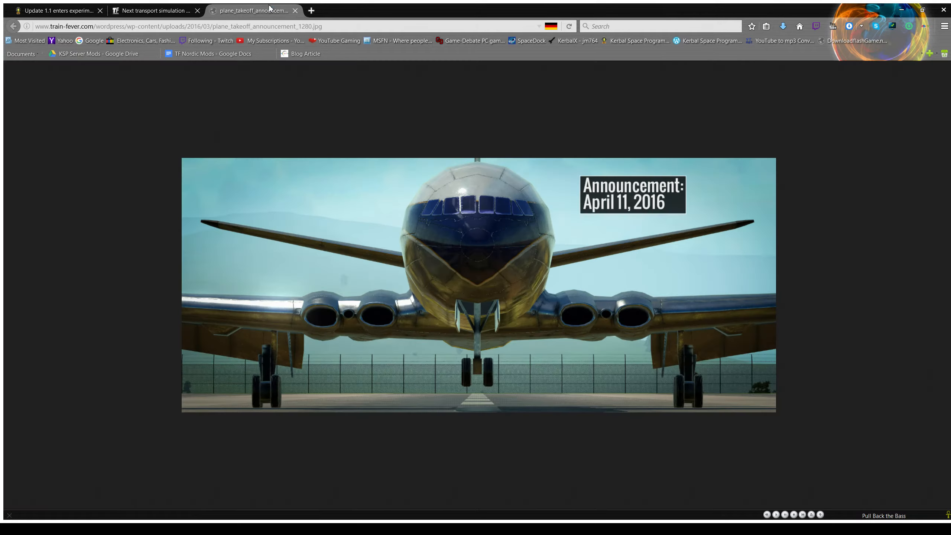
pyautogui.moveTo(653, 455)
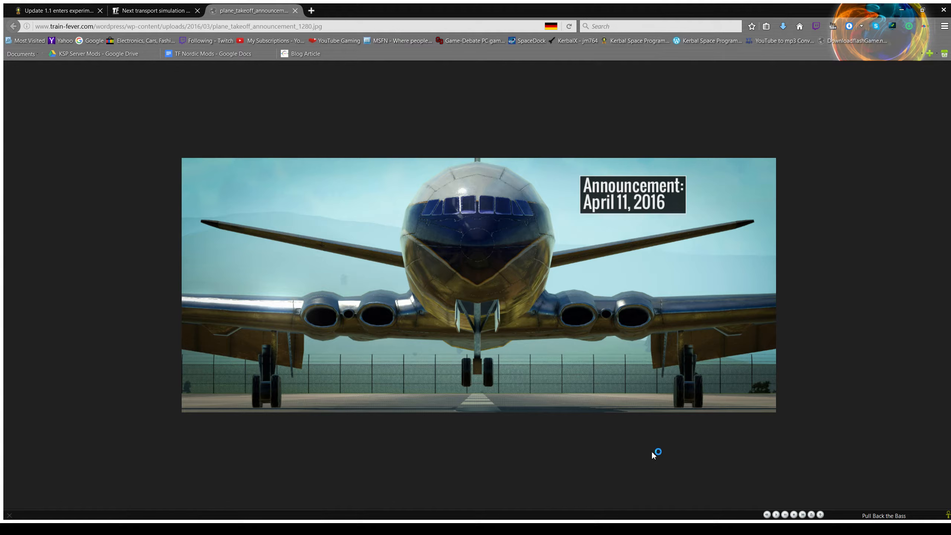
pyautogui.moveTo(653, 455)
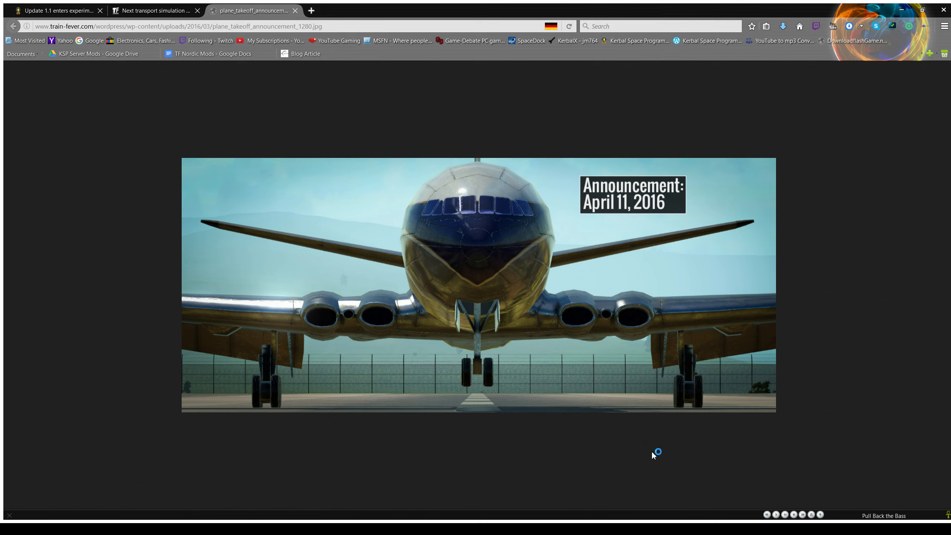
pyautogui.moveTo(653, 454)
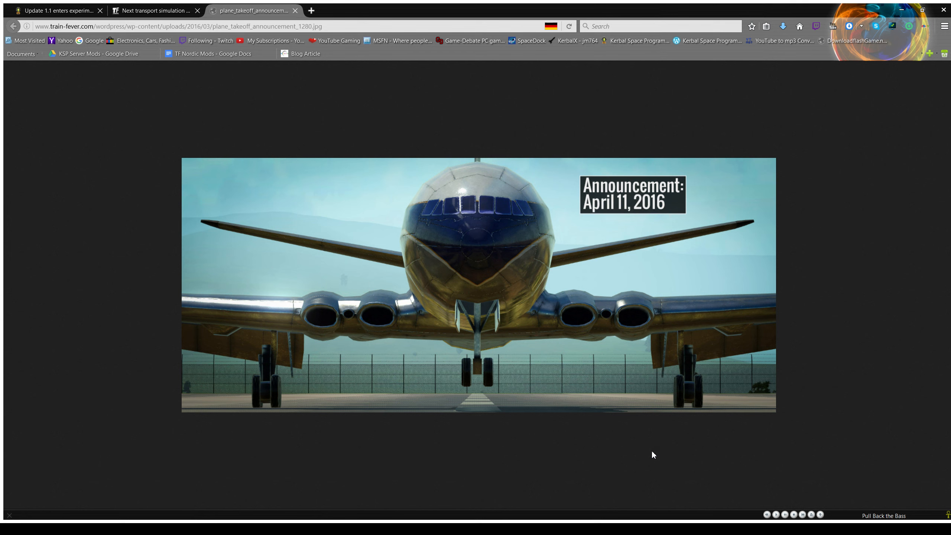